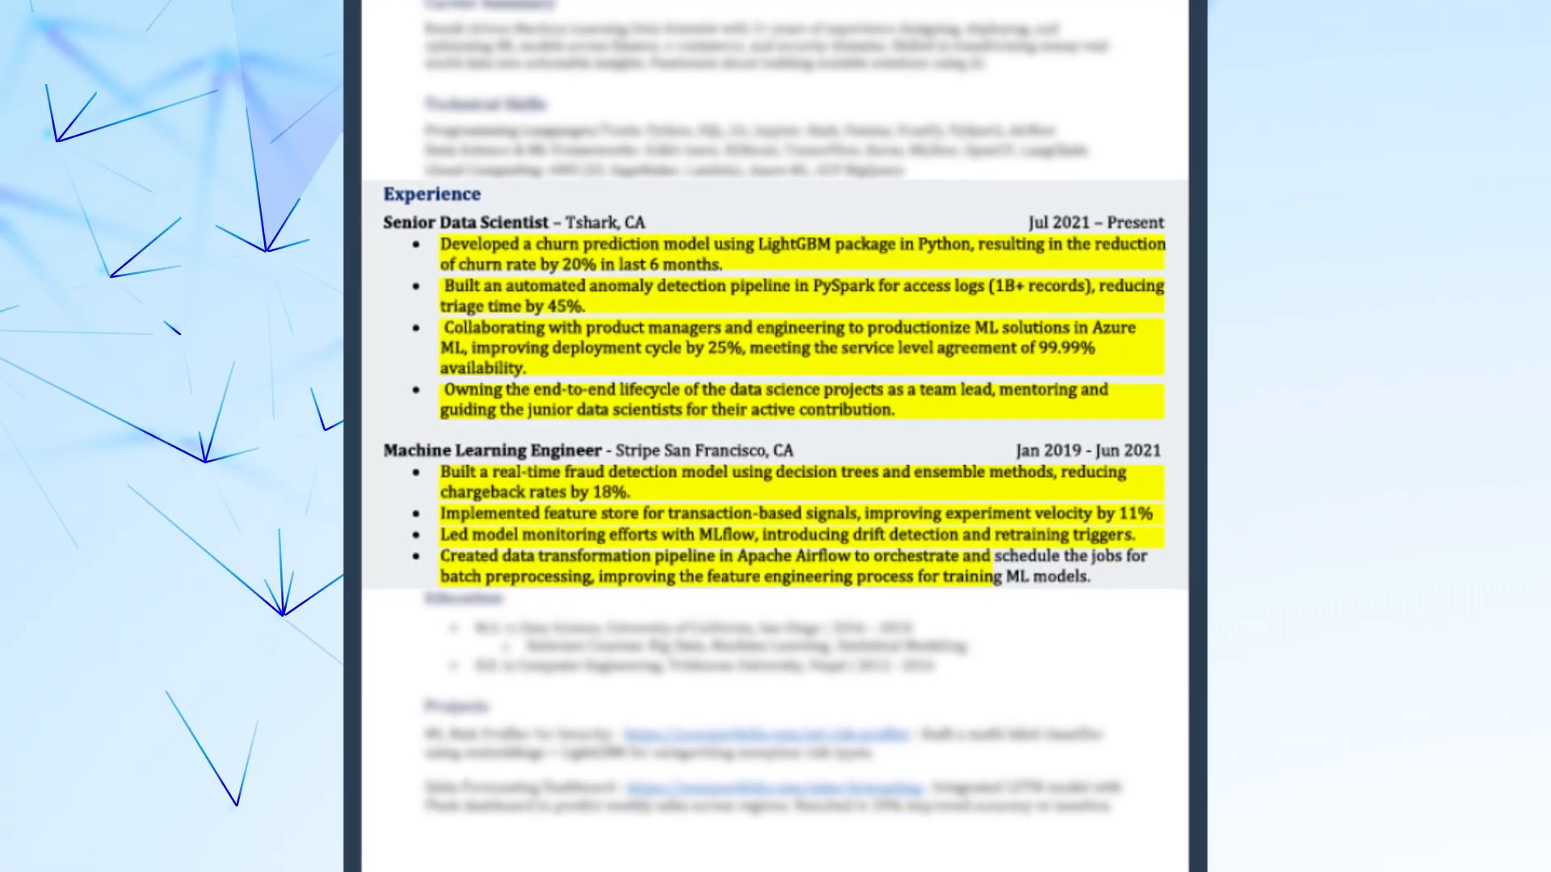
Highlight 'using LightGBM package in Python' in green as point 2 of the first bullet.
scroll(down, 3)
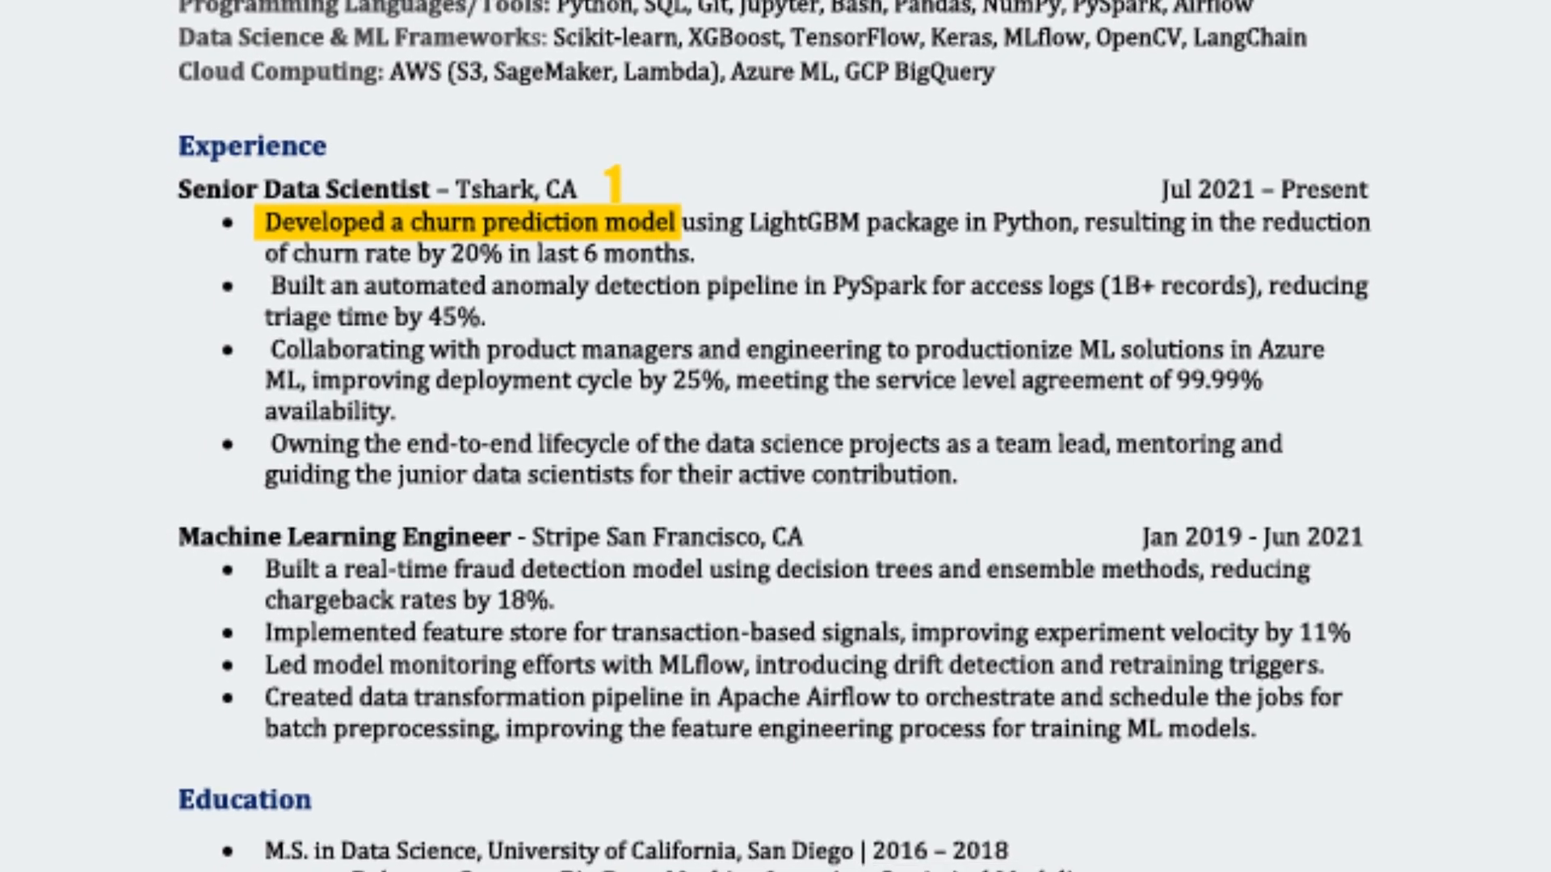
drag(682, 226, 1063, 225)
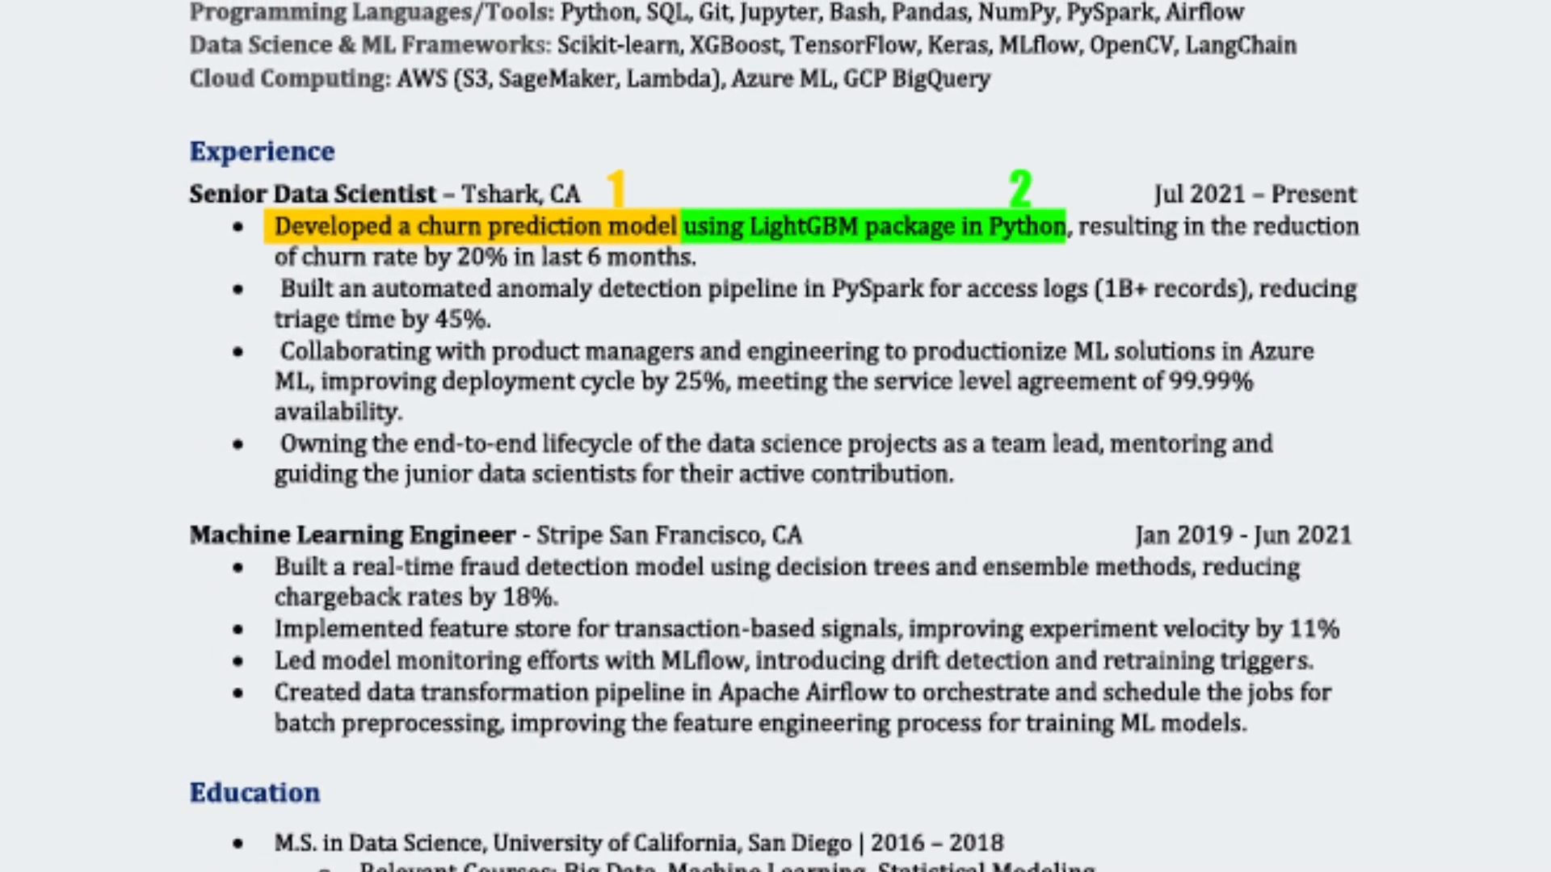